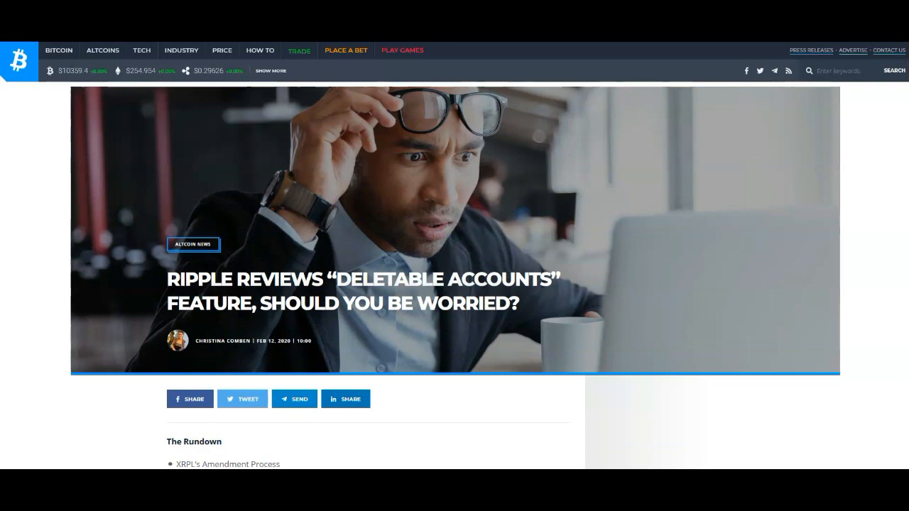
- Scroll the Bitcoinist article to reveal The Rundown list and opening paragraph
scroll("down", 3)
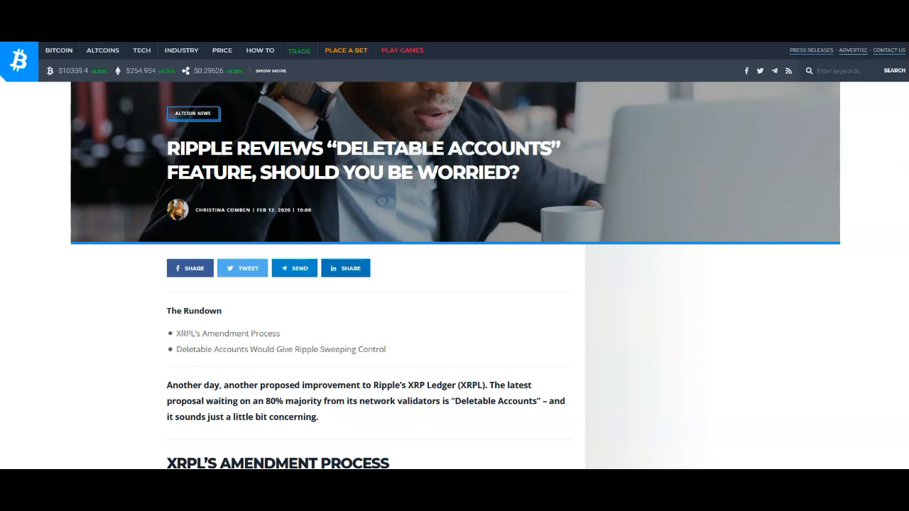
mouse_move(40, 142)
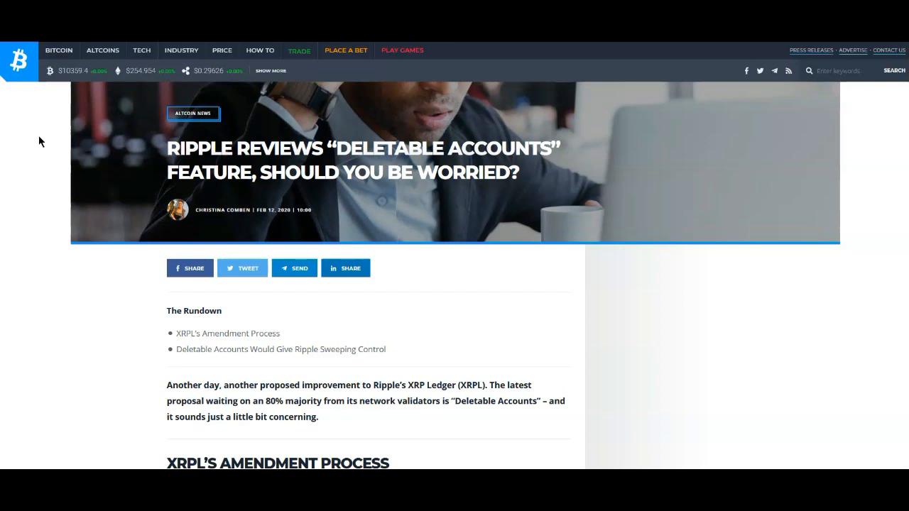
mouse_move(48, 129)
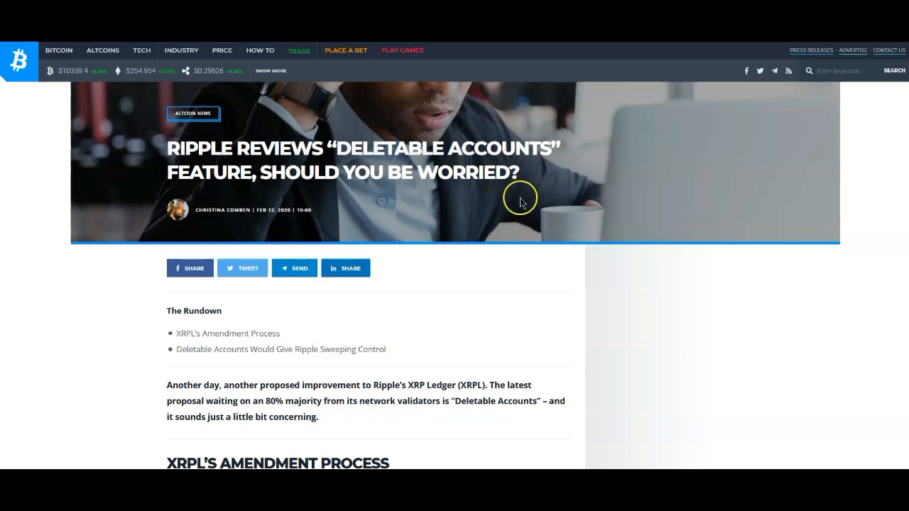
mouse_move(348, 250)
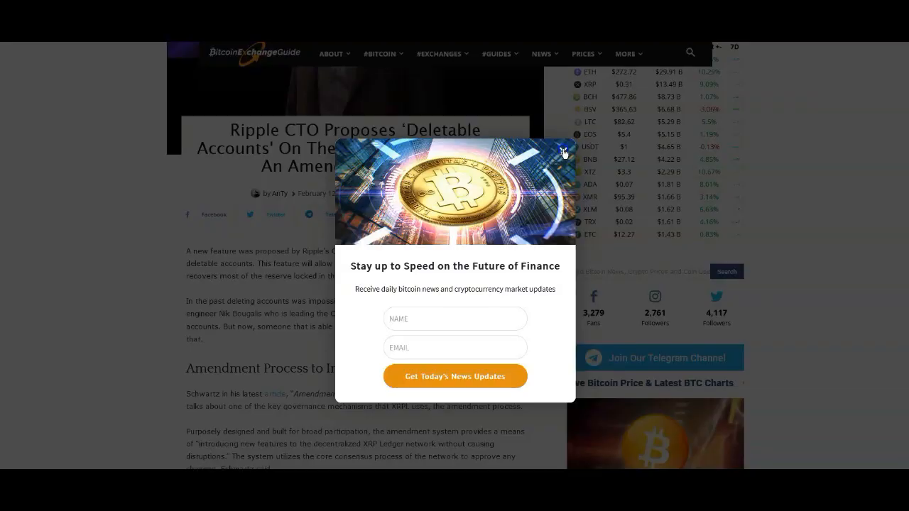
- Dismiss the newsletter pop-up and scroll to the 'Amendment Process to Introducing New Features' section
left_click(563, 150)
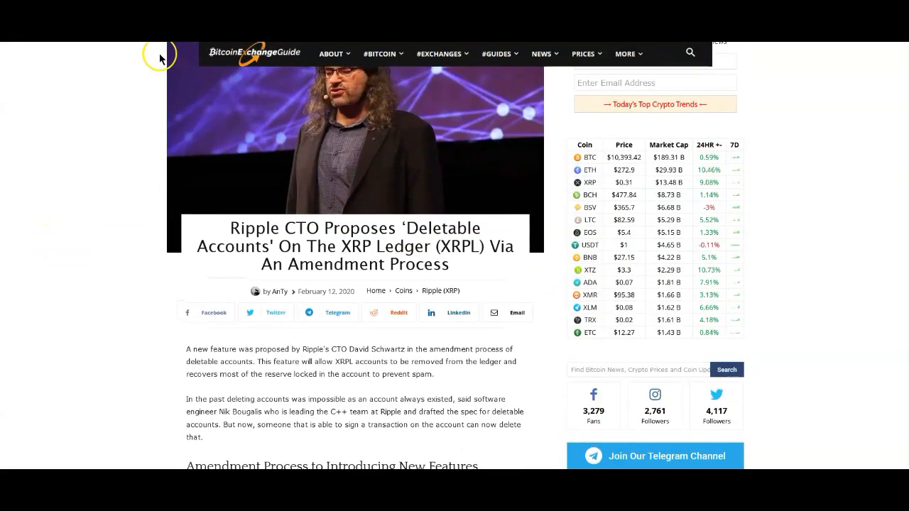
scroll("down", 3)
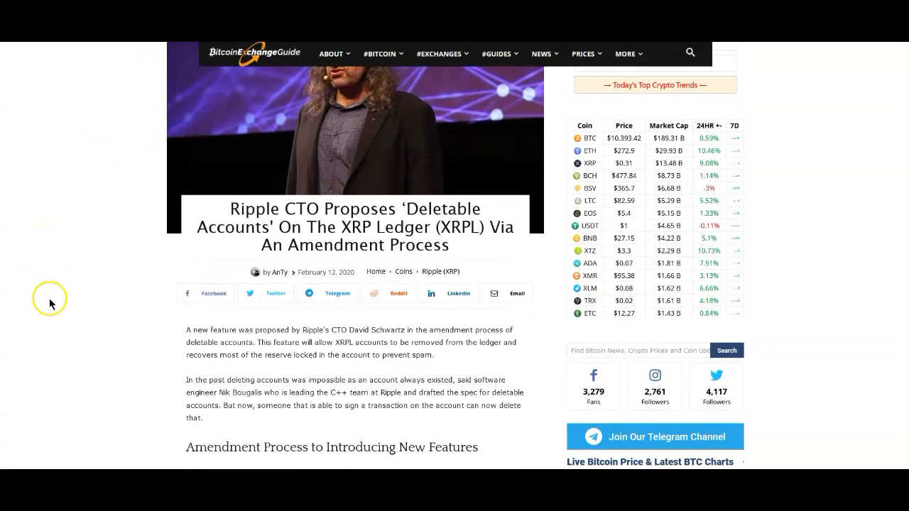
scroll("down", 3)
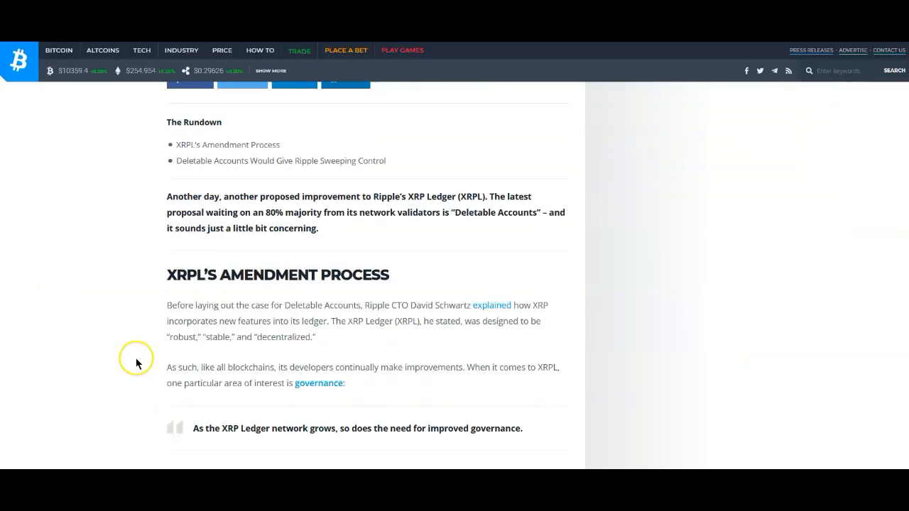
scroll("down", 3)
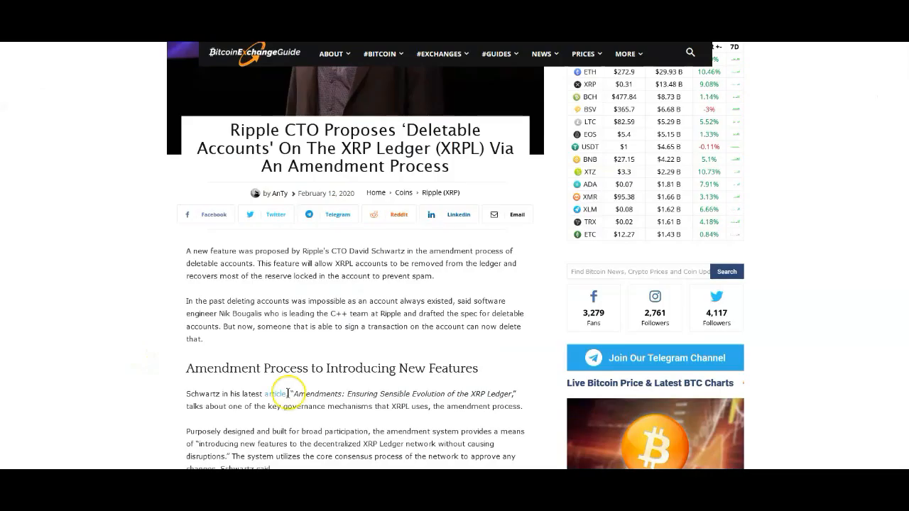
mouse_move(429, 324)
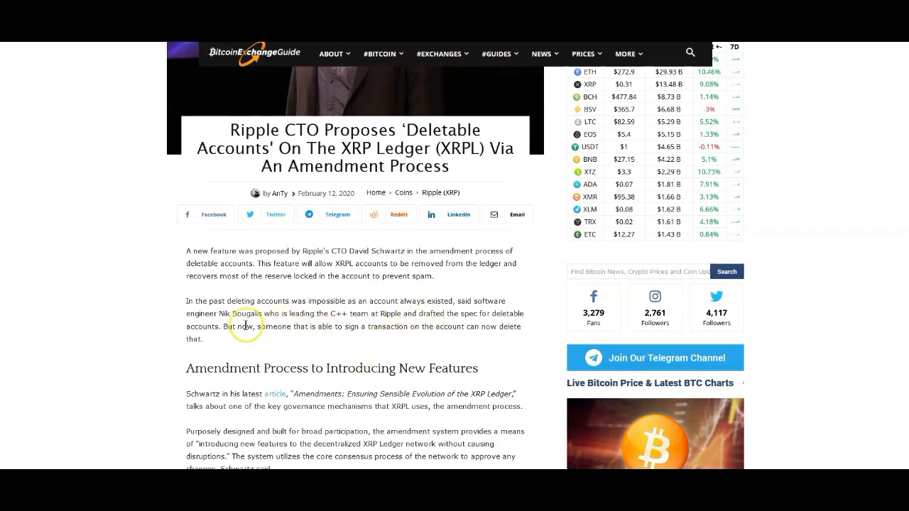
mouse_move(172, 318)
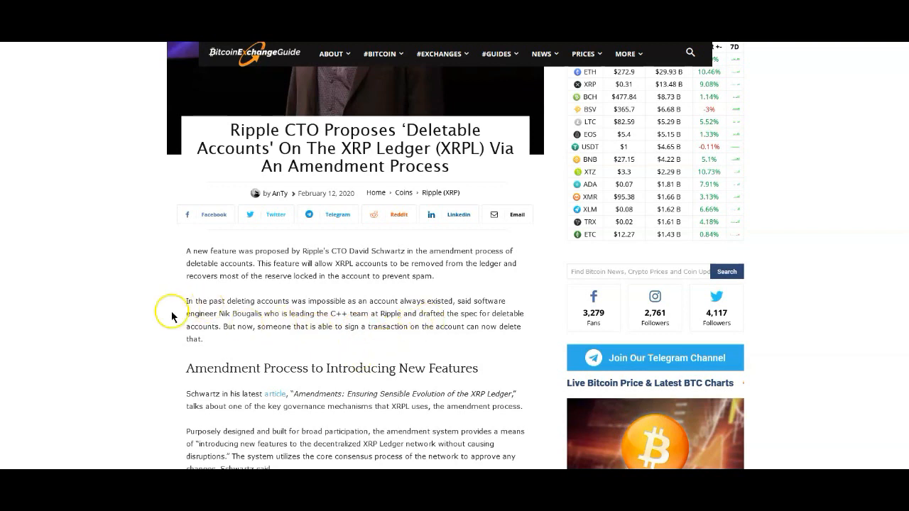